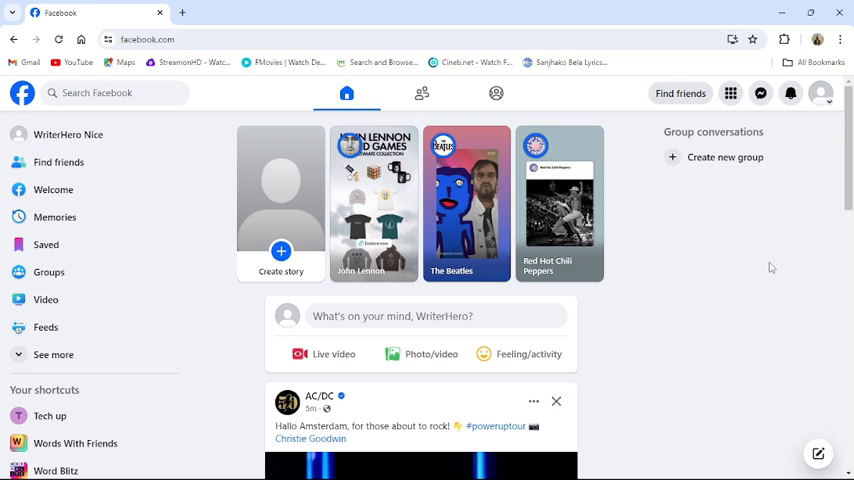
{"action": "mouse_move", "coordinate": [763, 252]}
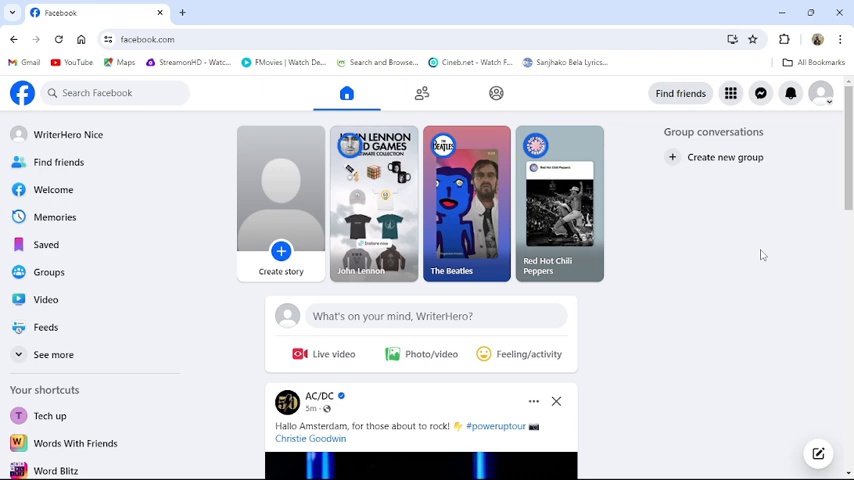
{"action": "mouse_move", "coordinate": [219, 204]}
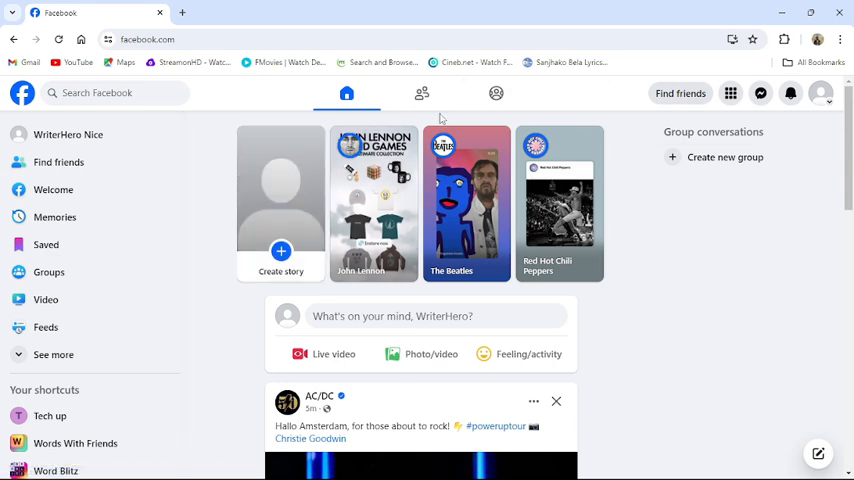
{"action": "mouse_move", "coordinate": [421, 93]}
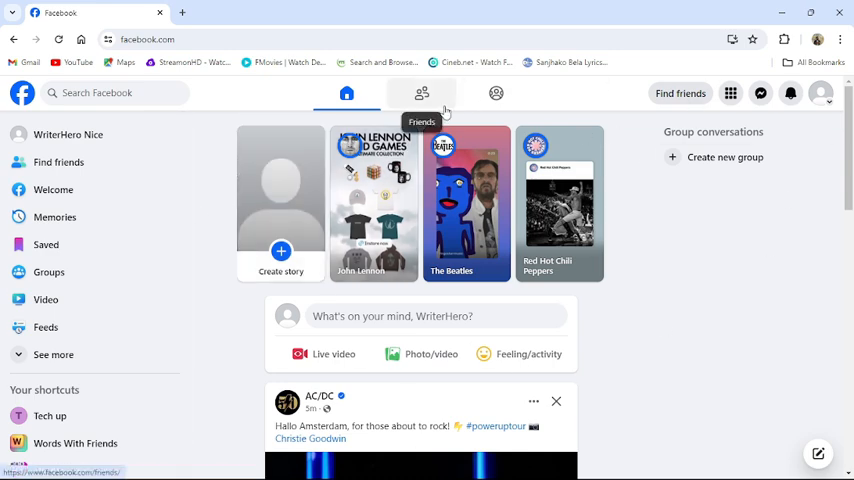
{"action": "mouse_move", "coordinate": [821, 93]}
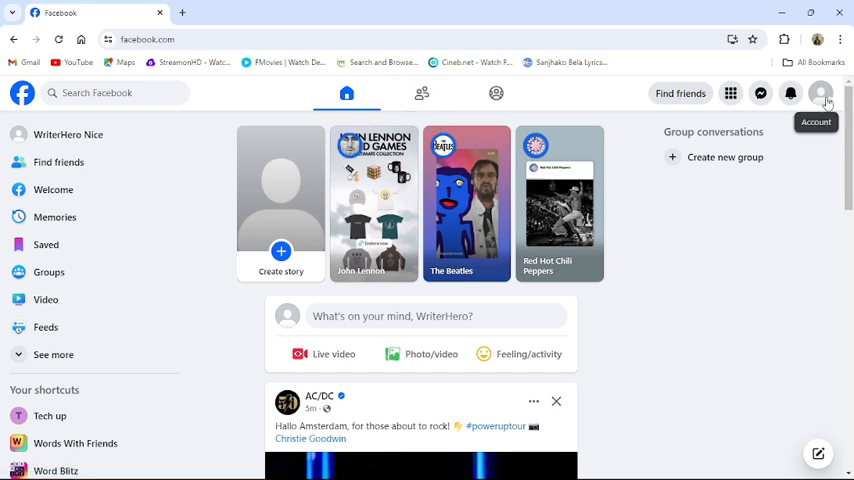
Step: Open the account menu from the profile picture to show switchable profiles like Tech up
{"action": "left_click", "coordinate": [822, 93]}
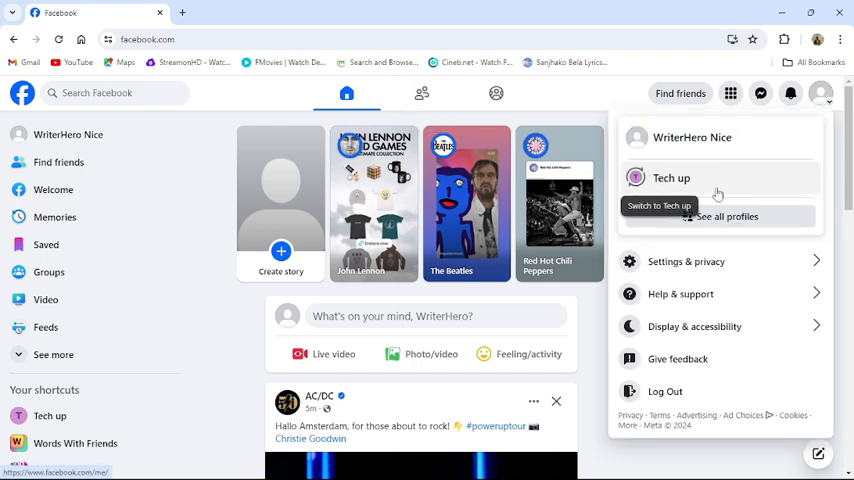
{"action": "mouse_move", "coordinate": [701, 184]}
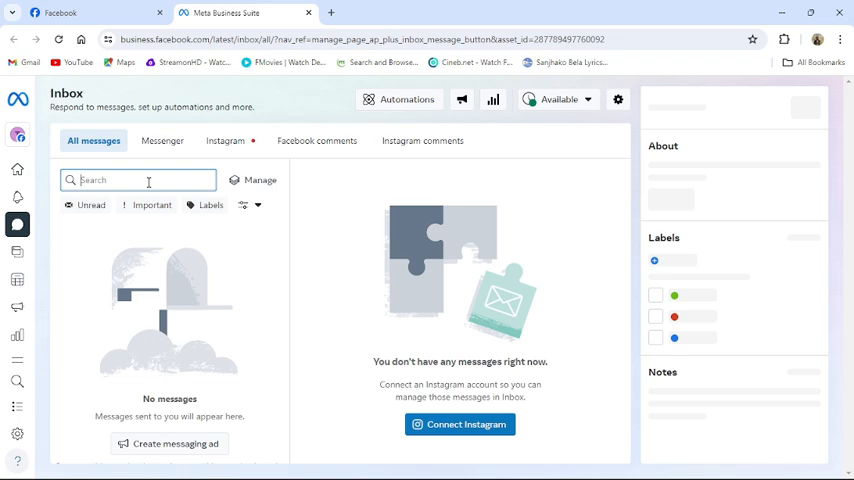
{"action": "mouse_move", "coordinate": [137, 296]}
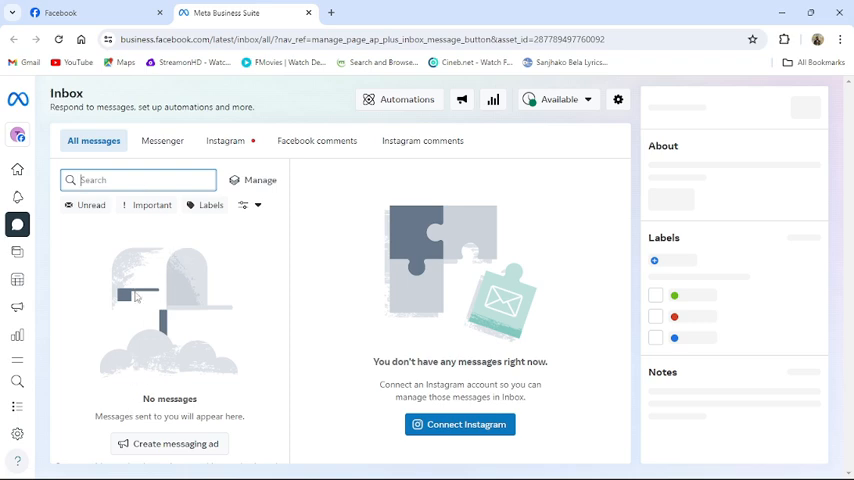
{"action": "mouse_move", "coordinate": [118, 263]}
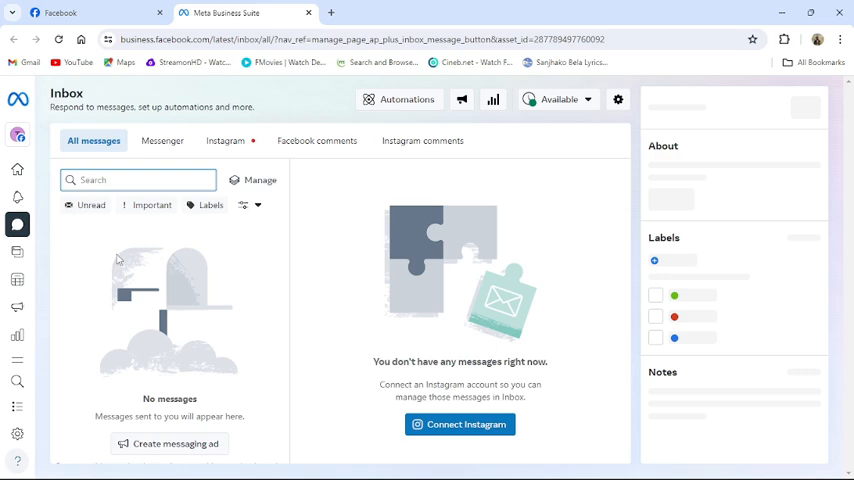
{"action": "mouse_move", "coordinate": [141, 266]}
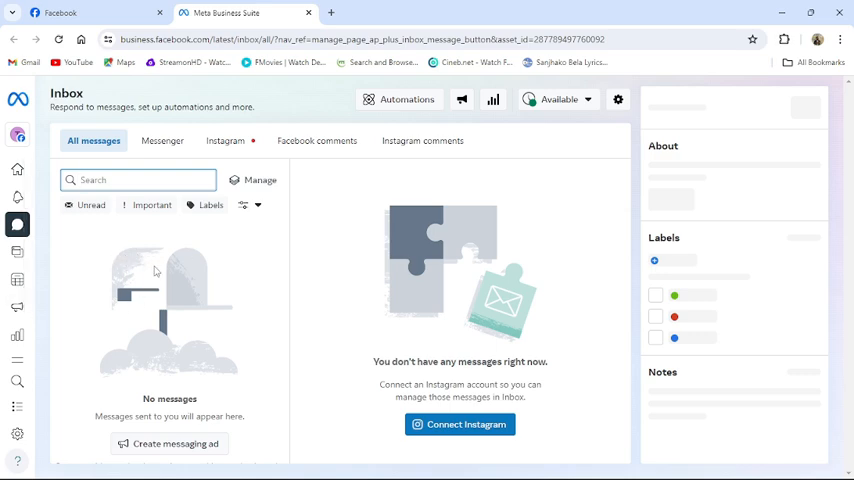
{"action": "mouse_move", "coordinate": [306, 17]}
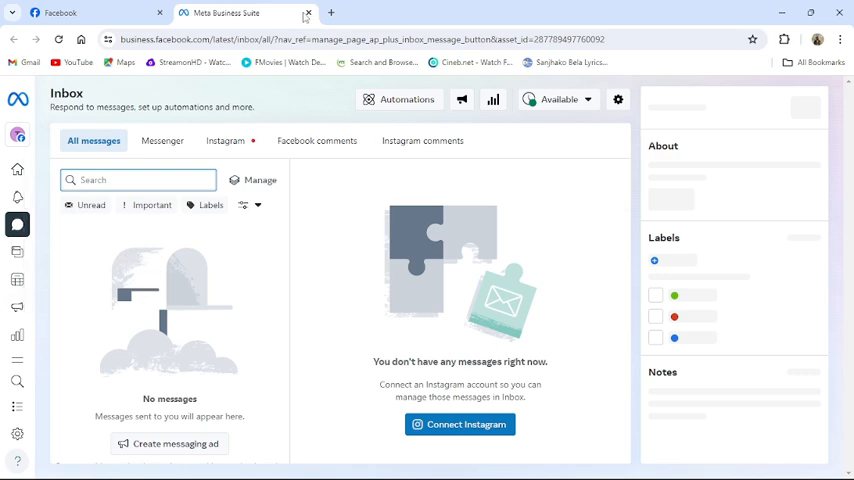